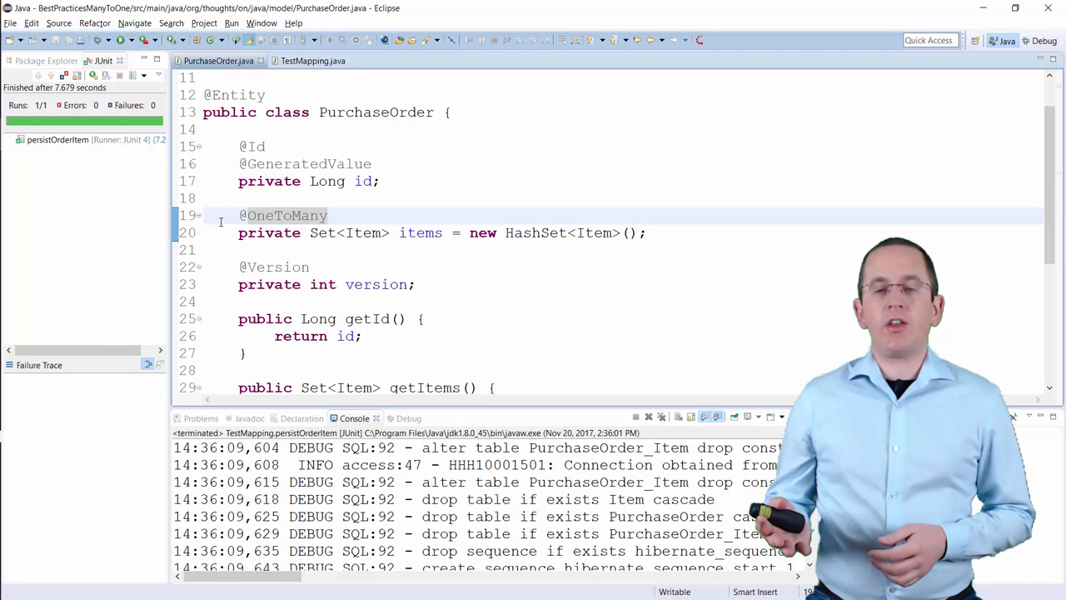
text(@JoinColumn(name = "fk_order"))
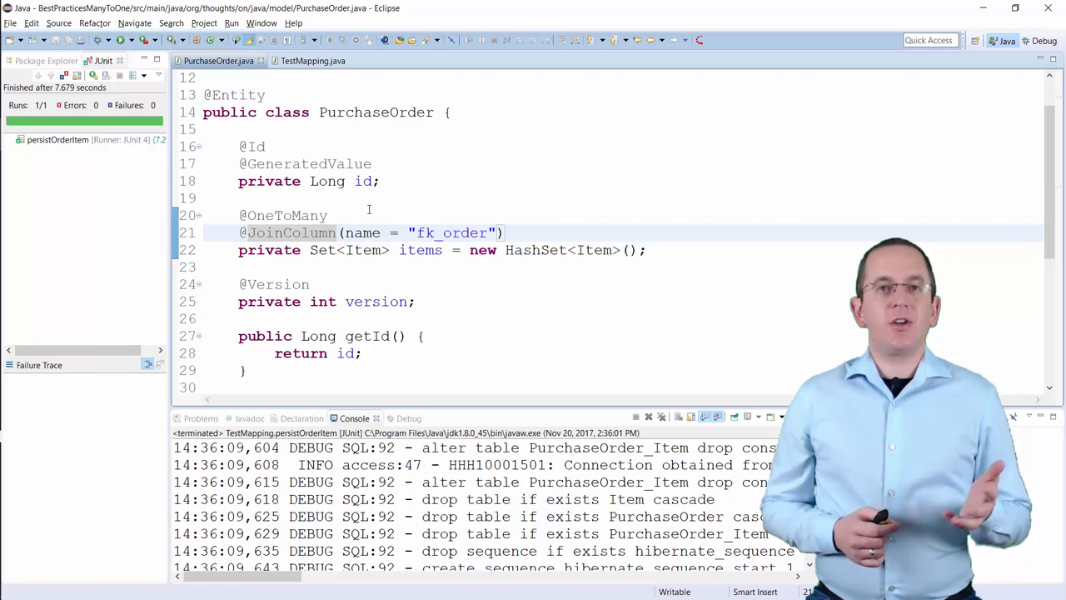
double_click(451, 233)
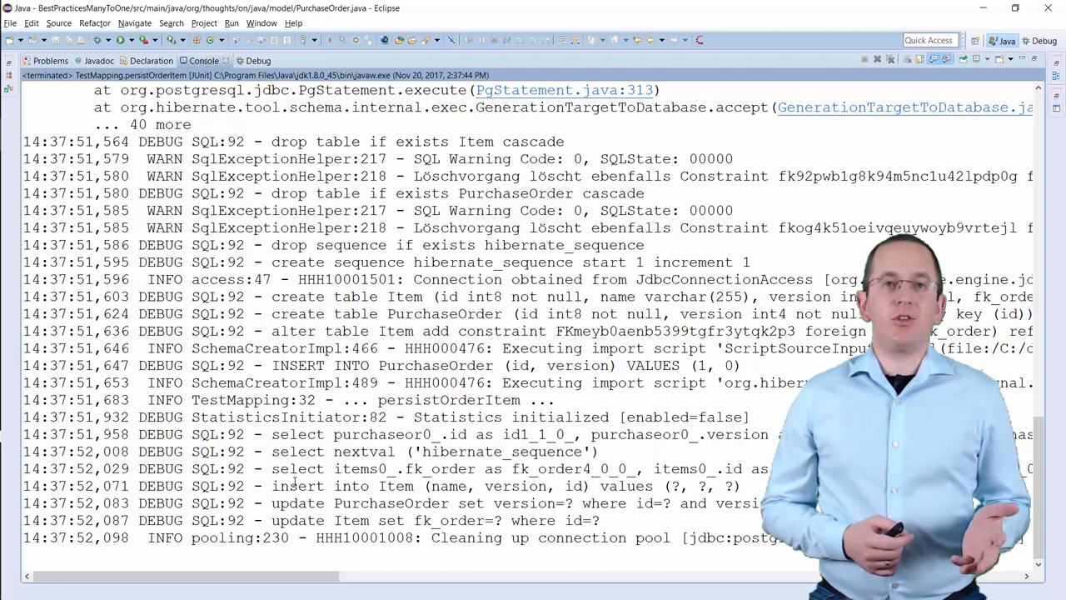
Step: Highlight the 'insert into Item (name, version, id)' statement in the Console log
click(375, 486)
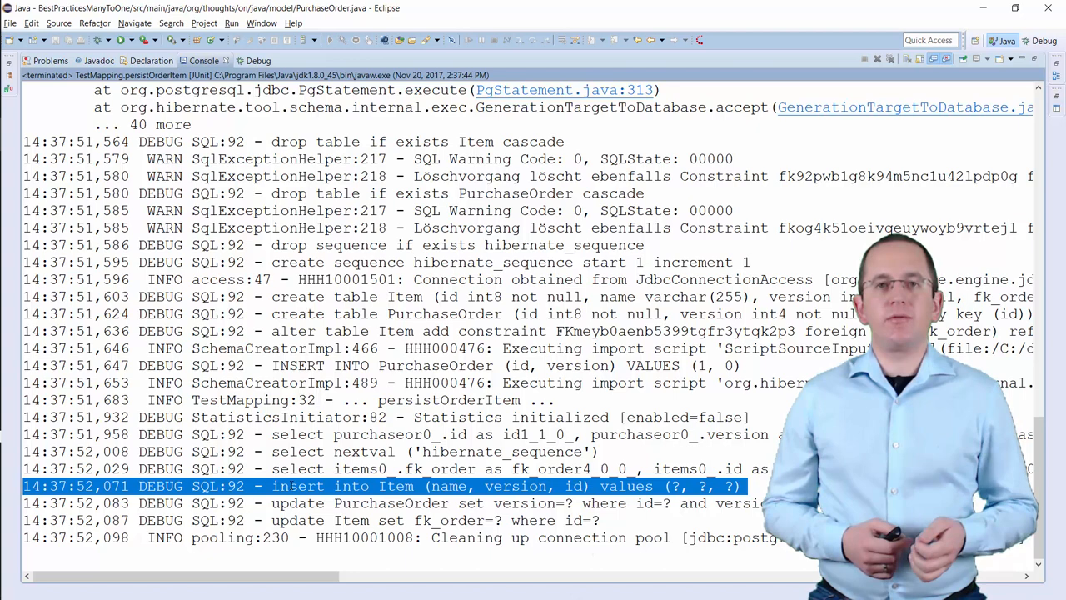